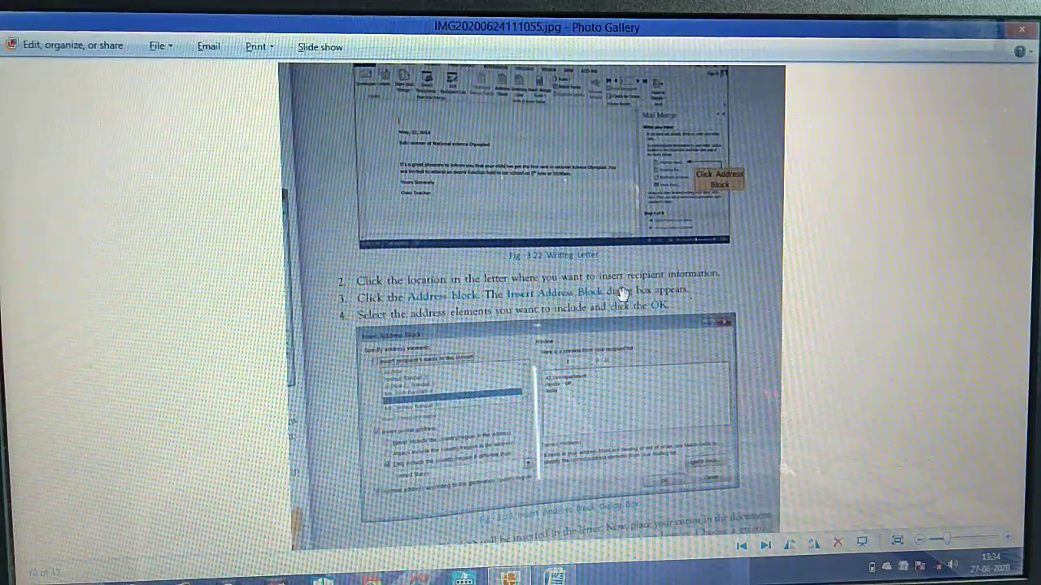
Advance to the next photo showing the mail merge chapter exercises page
click(763, 543)
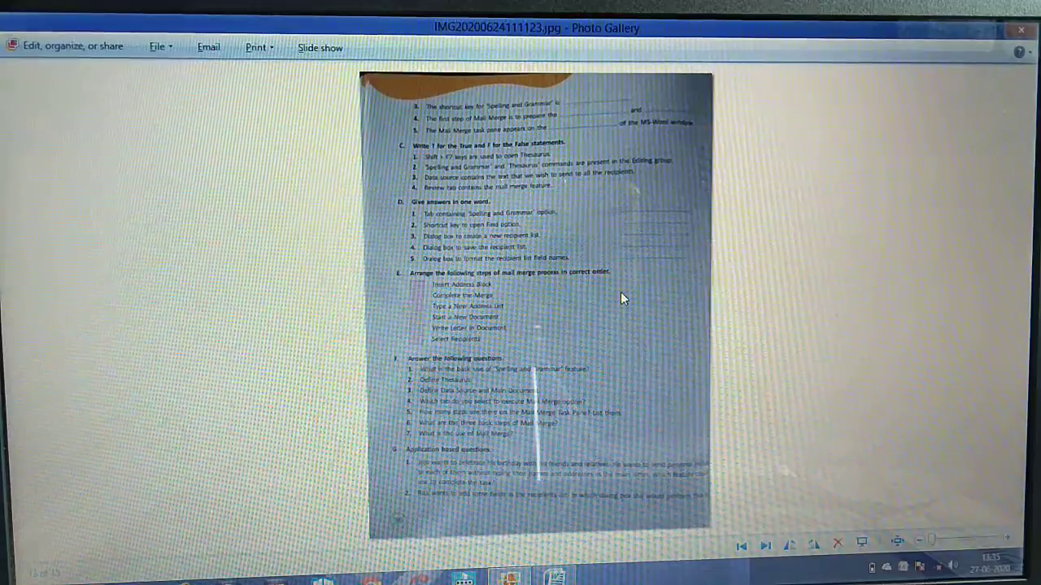